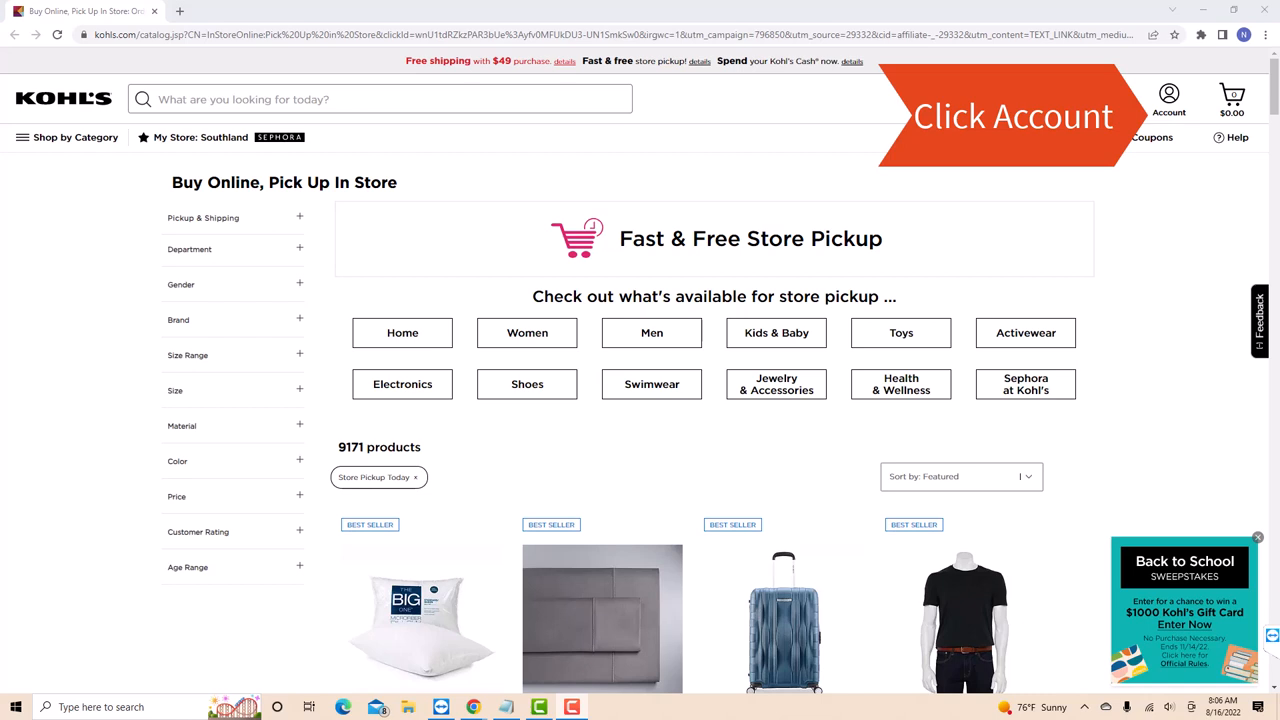
Step: Bring up the account menu with sign-in, Wallet, Rewards and Kohl's Card options
left_click(1168, 100)
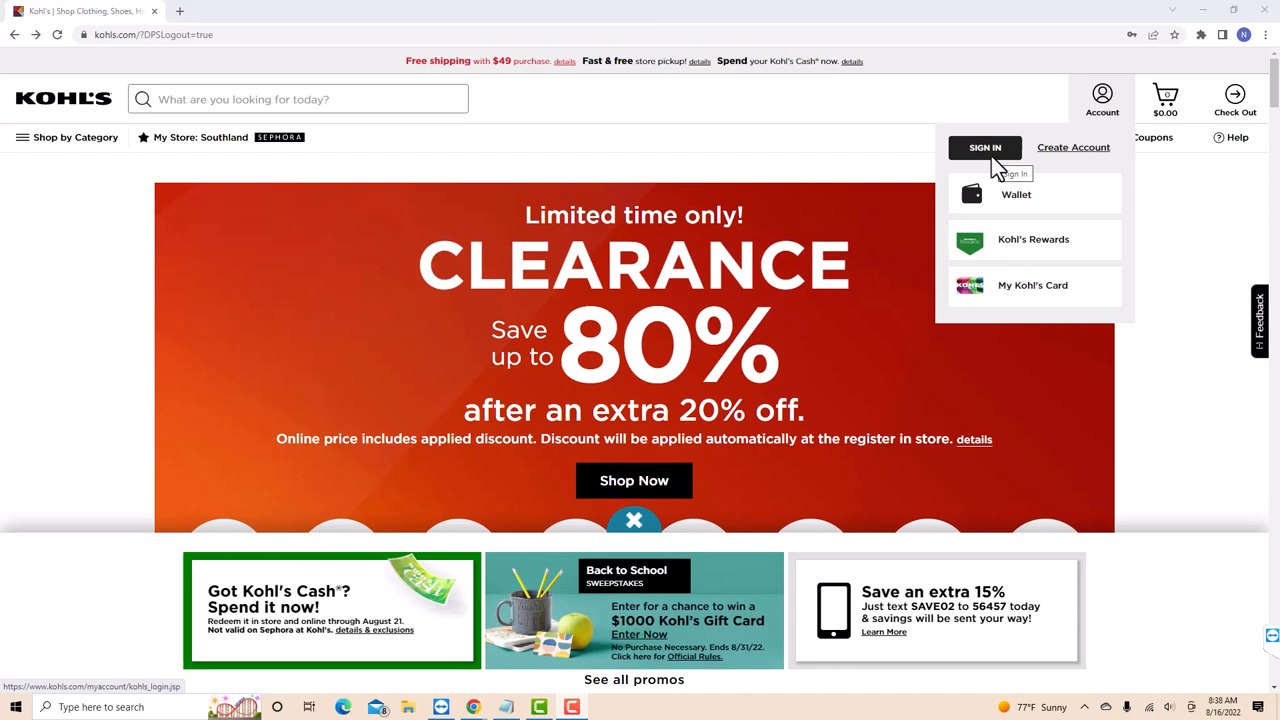
left_click(984, 148)
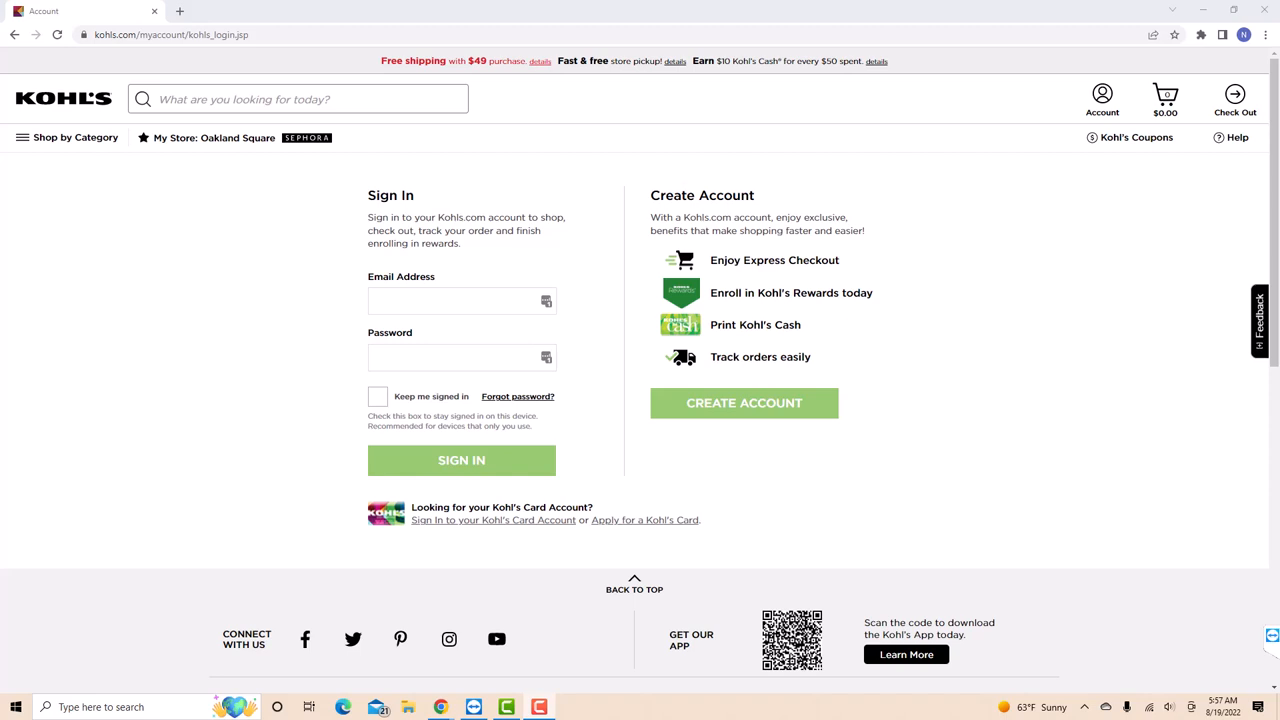
left_click(460, 460)
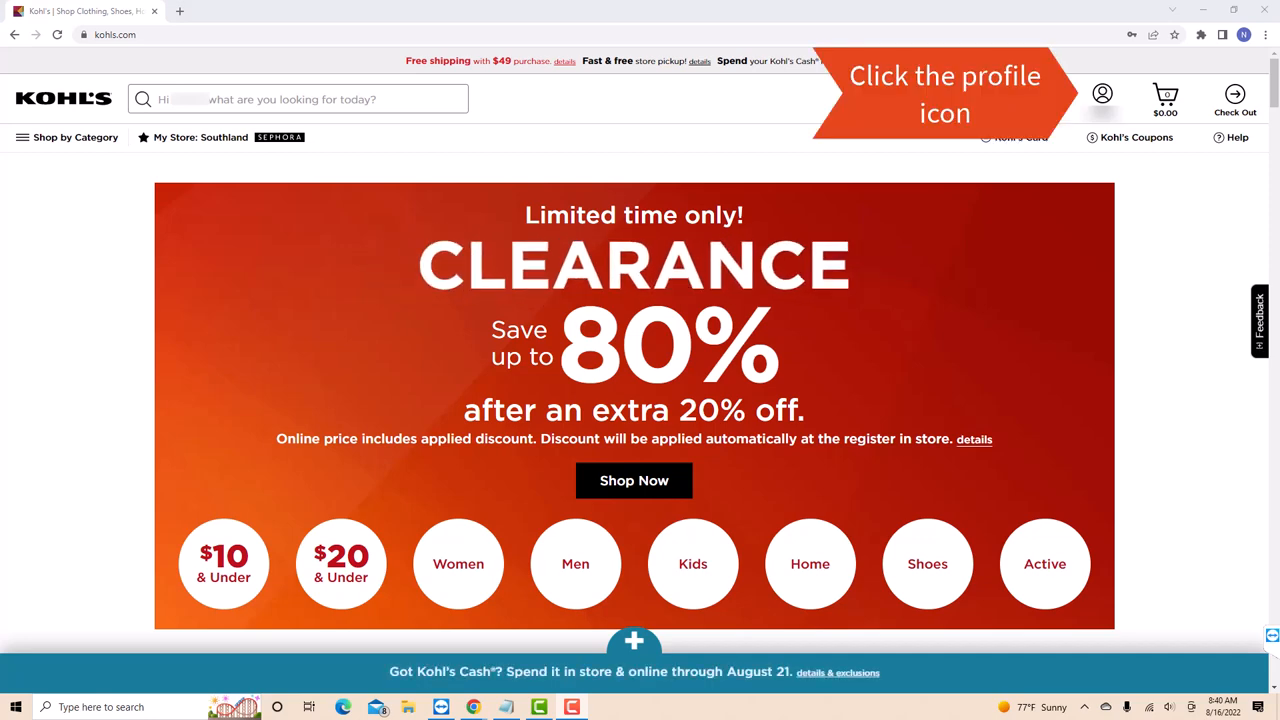
Step: Open the account Wallet page showing Kohl's Cash, Offers and Gift Cards
left_click(1102, 94)
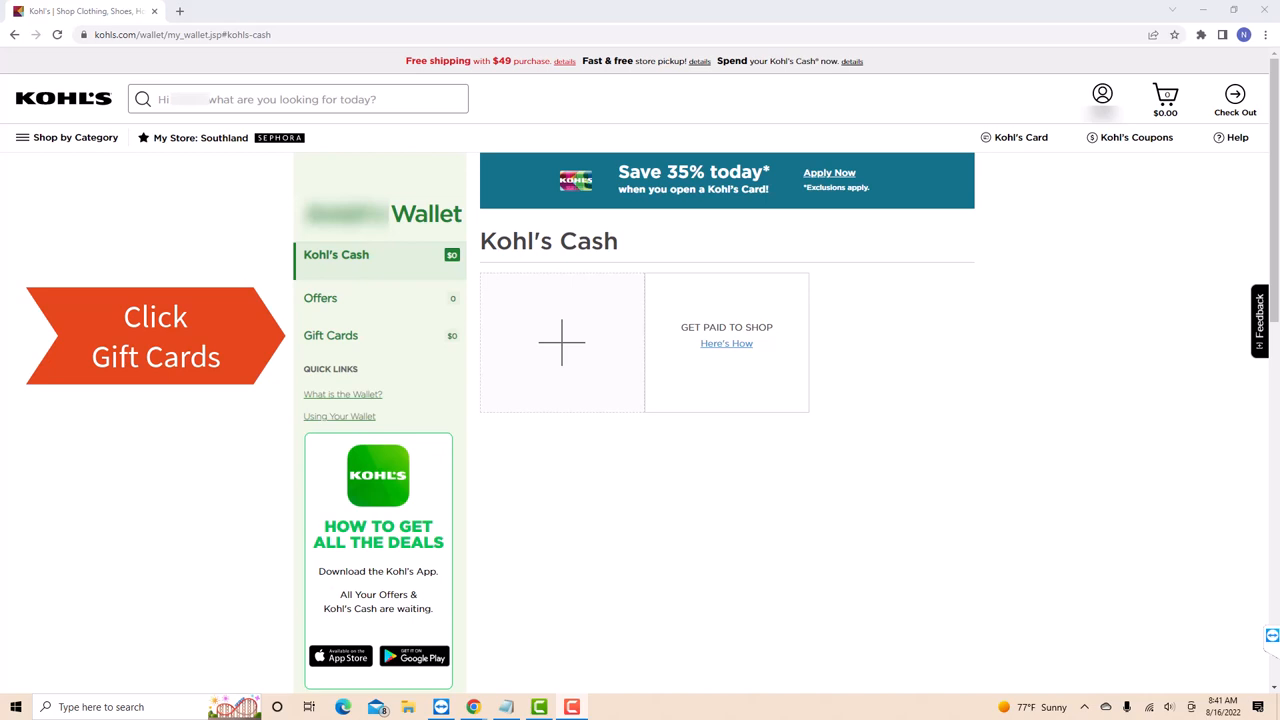
Step: Enter the gift card number and PIN in the Gift Cards Add to Wallet dialog
left_click(330, 336)
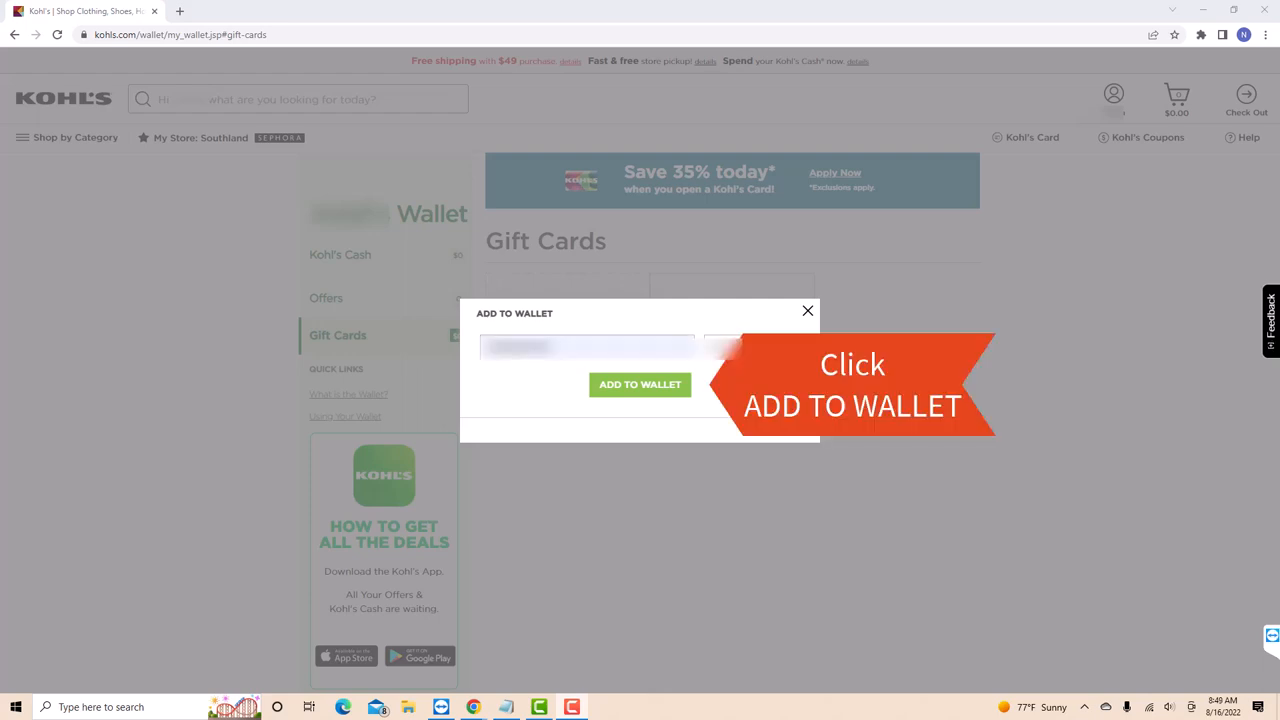
left_click(640, 384)
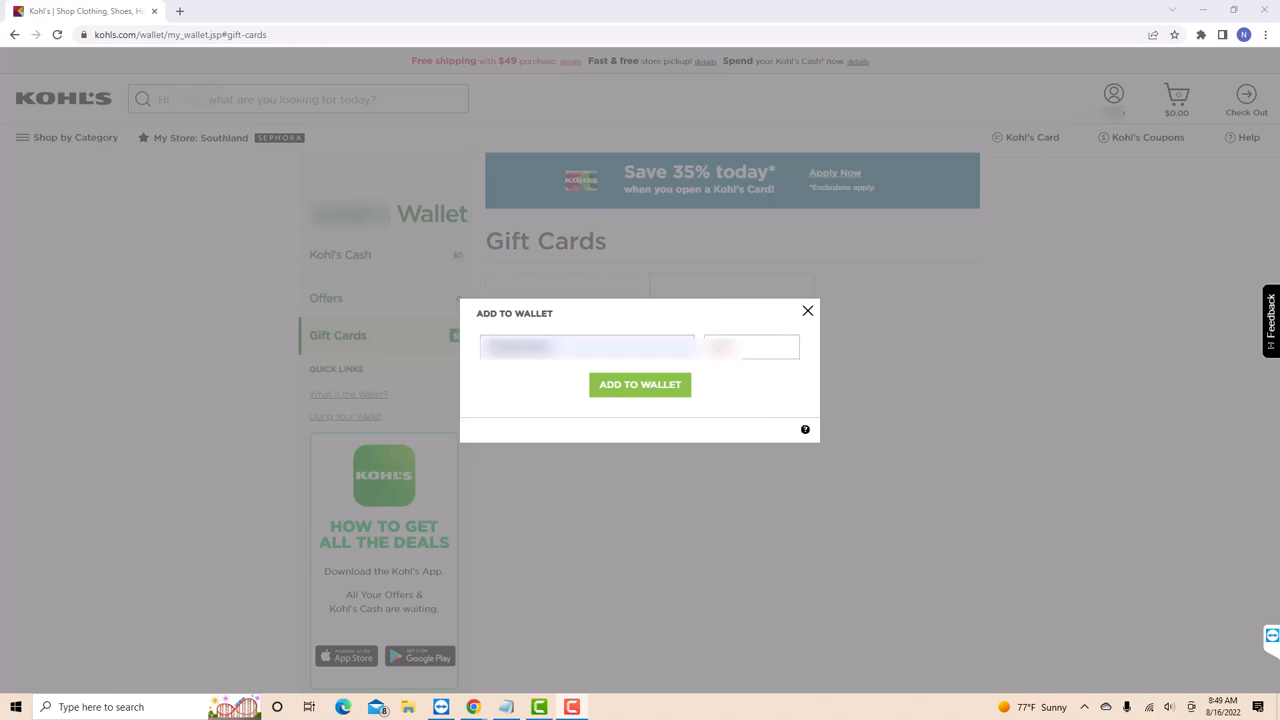